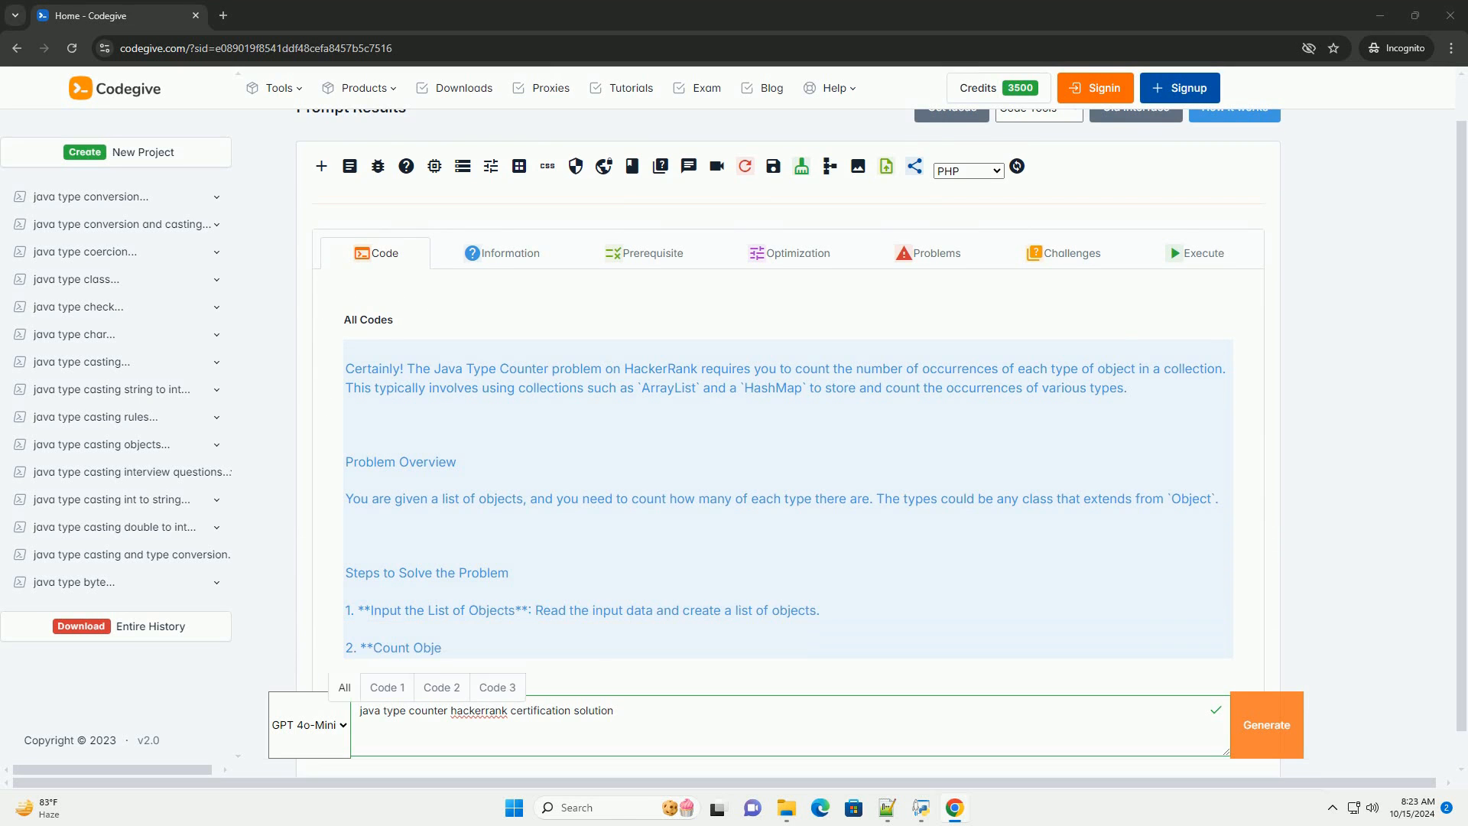
pyautogui.scroll(-3)
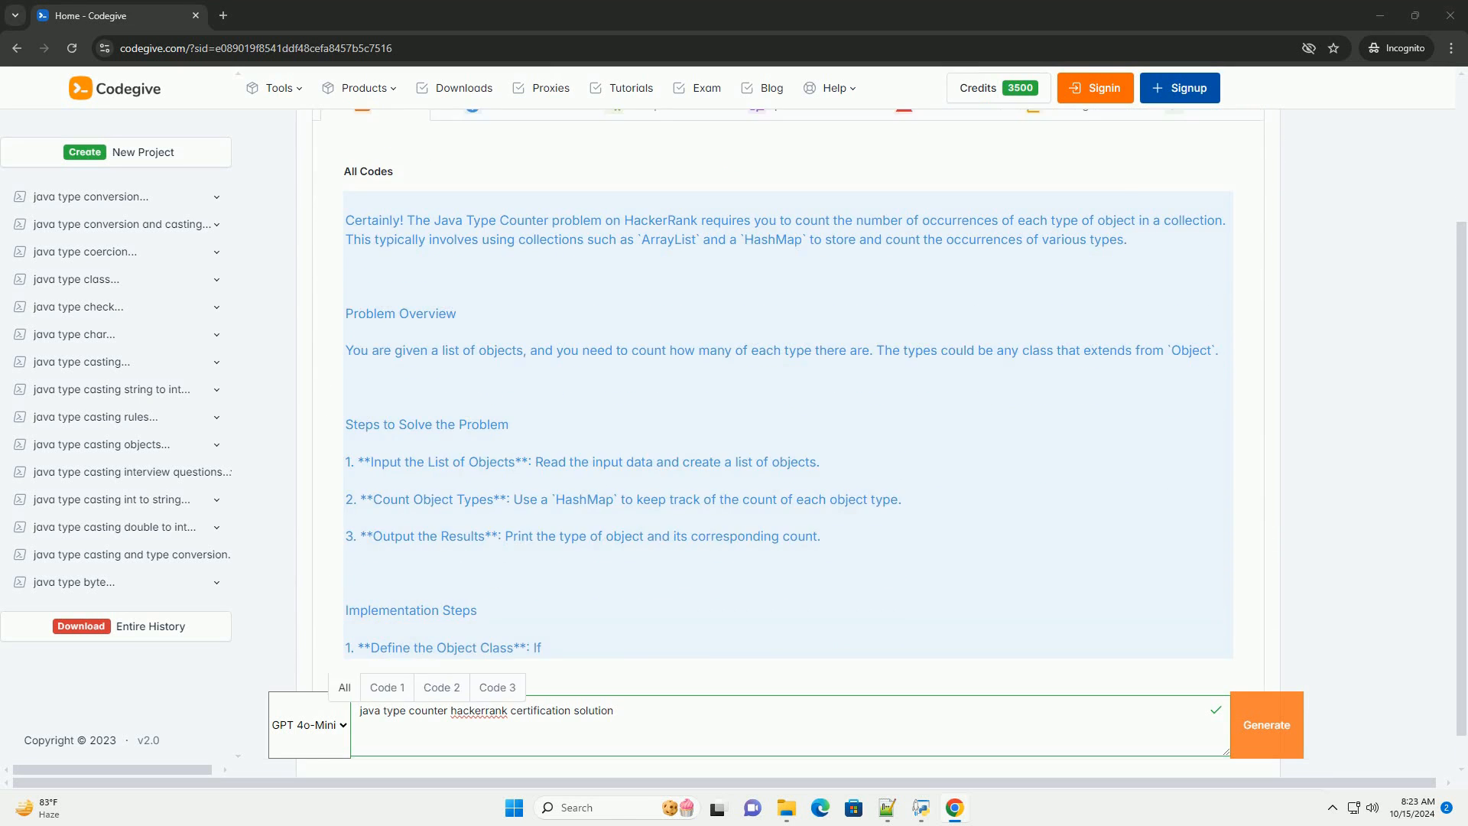
pyautogui.scroll(-3)
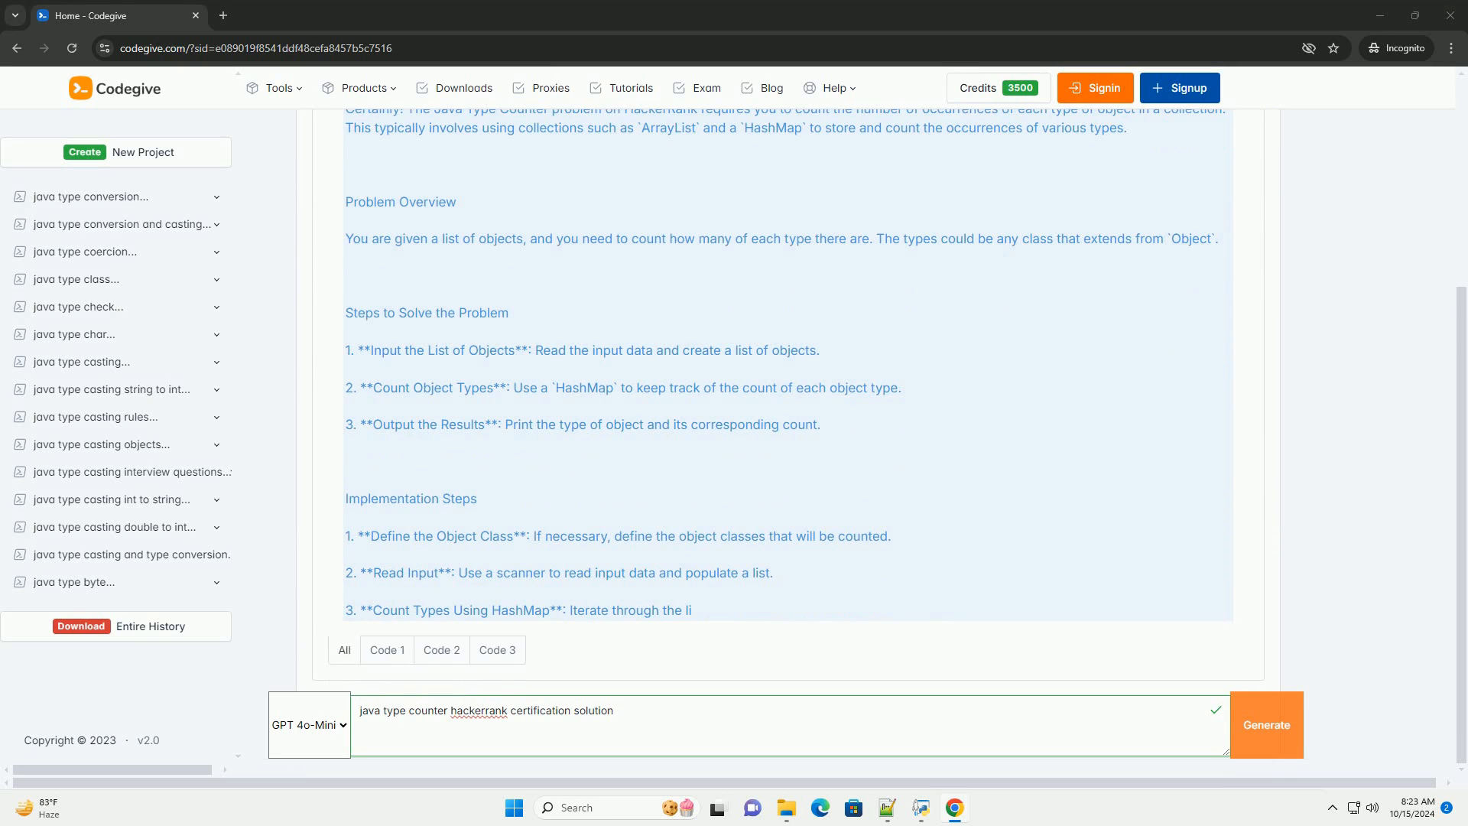
pyautogui.scroll(-3)
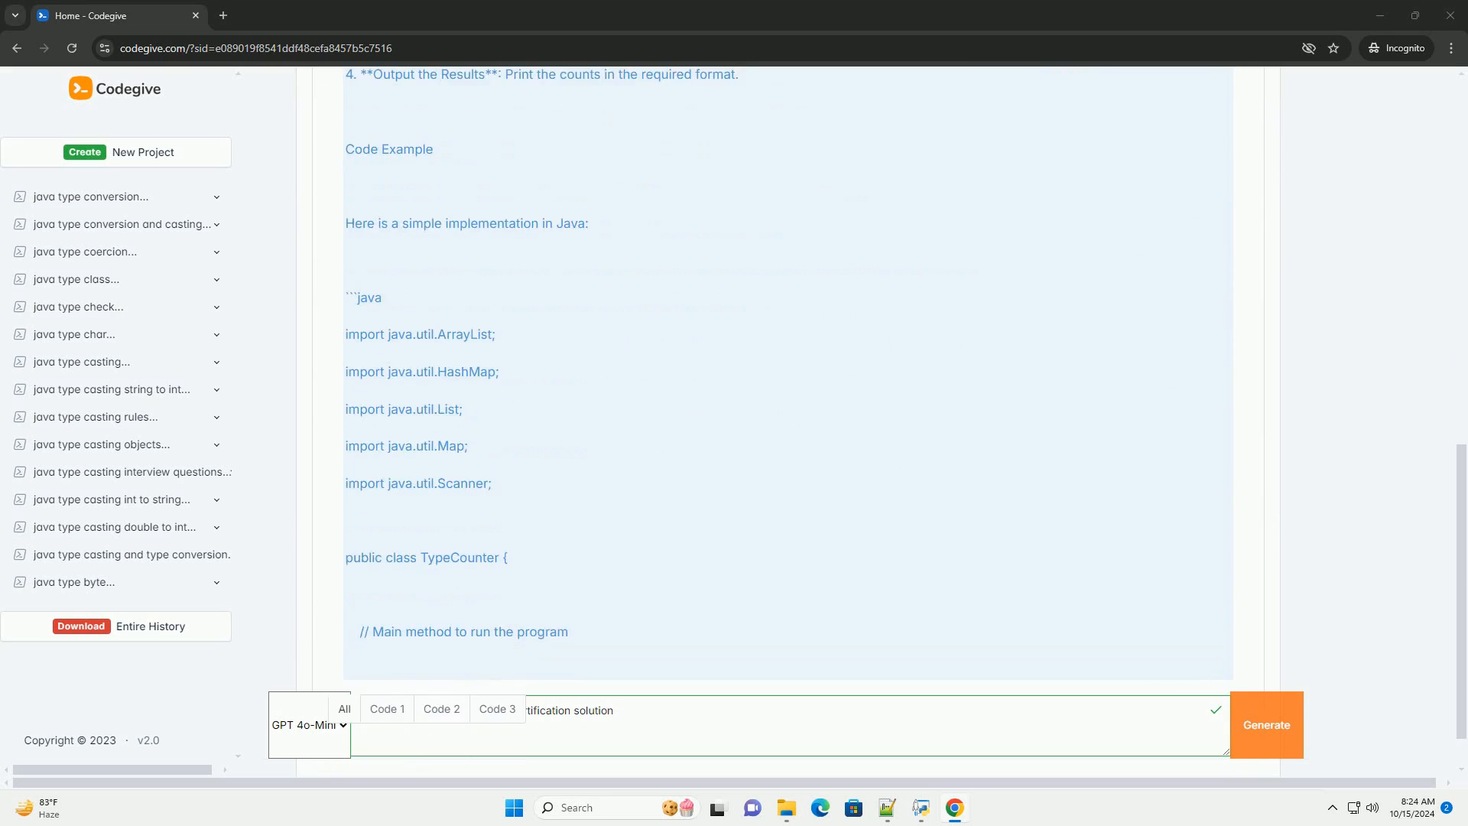
pyautogui.scroll(-3)
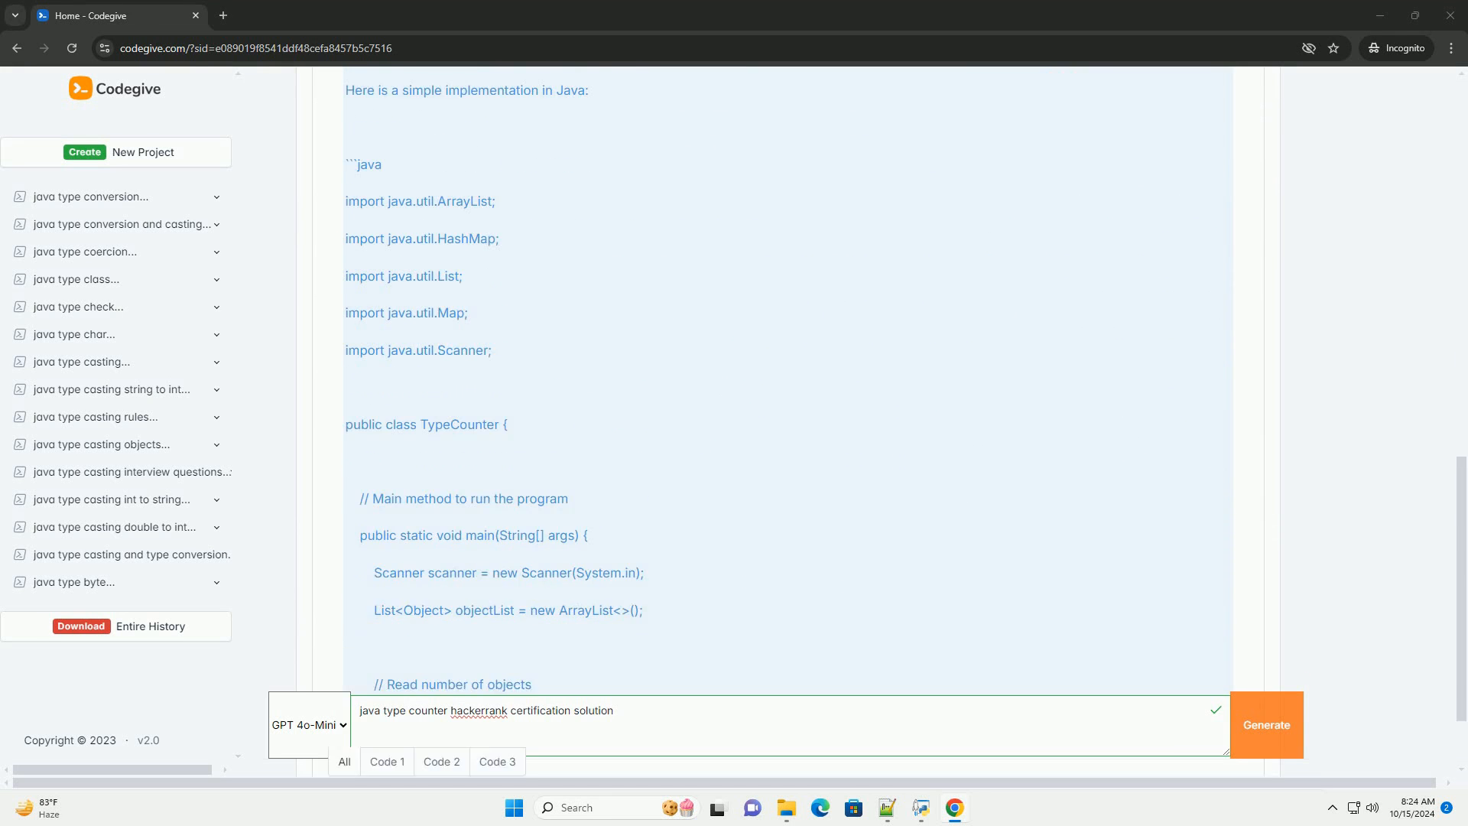
pyautogui.scroll(-3)
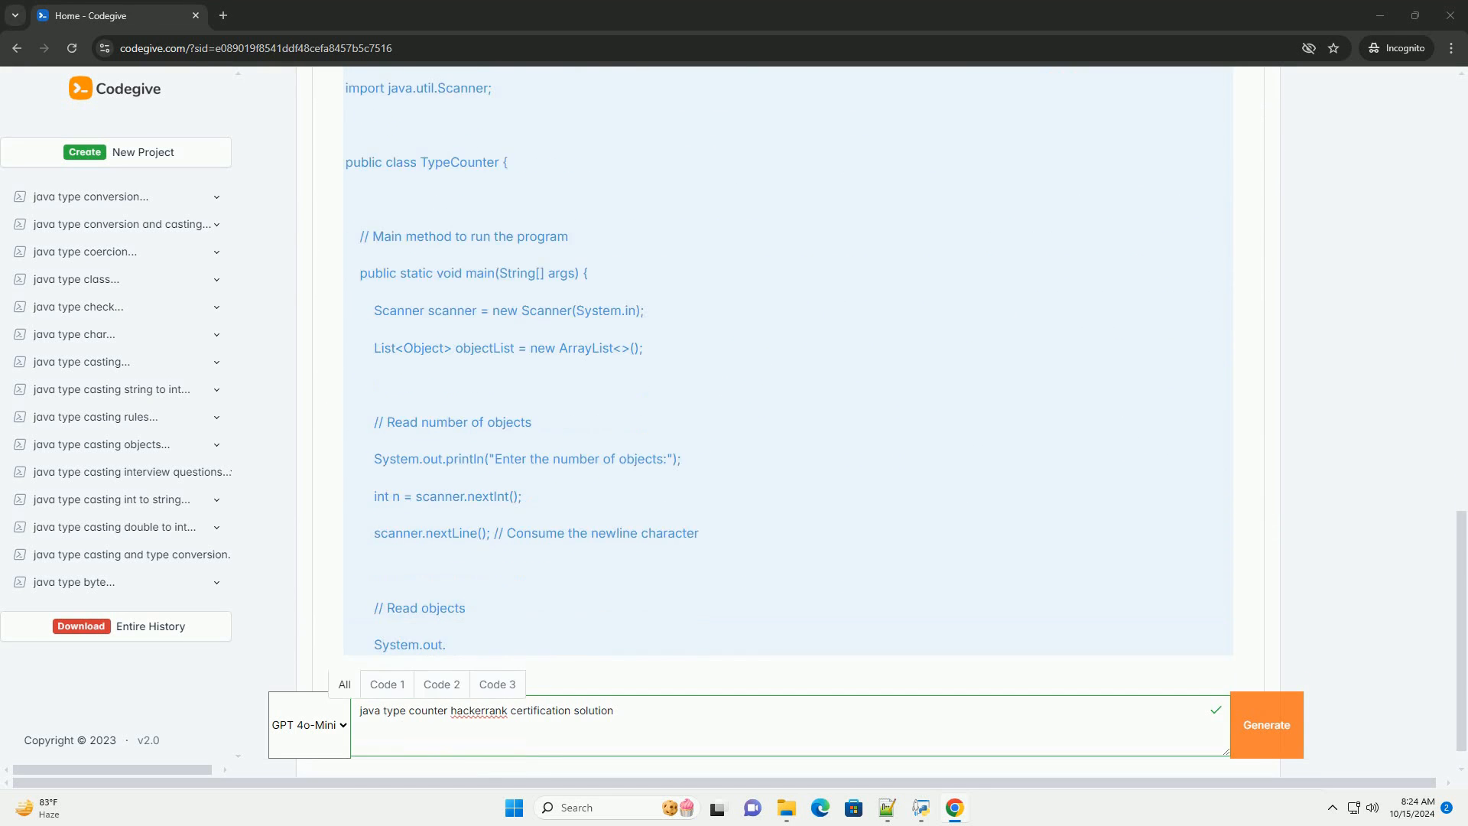
pyautogui.scroll(-3)
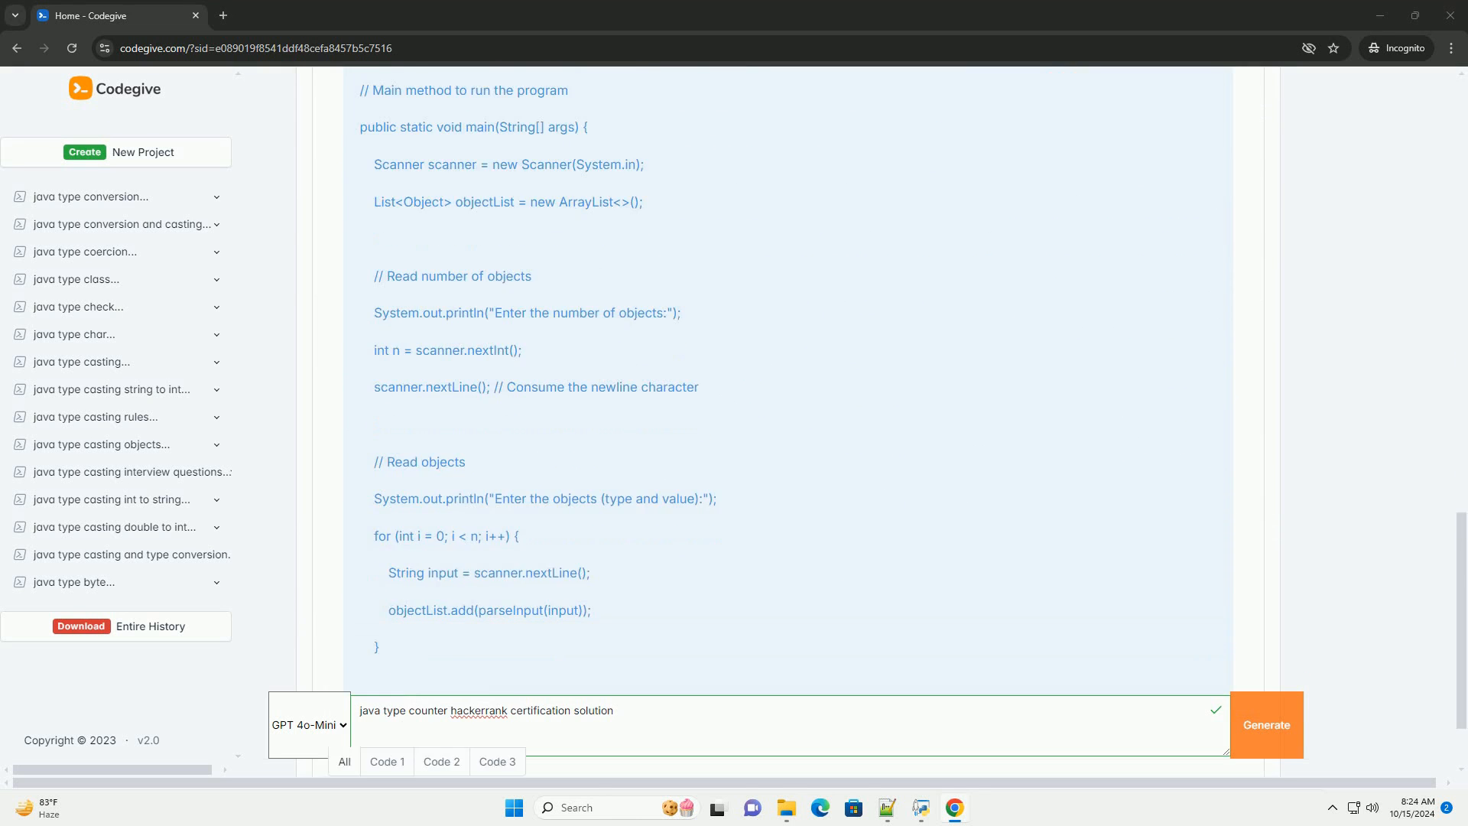
pyautogui.scroll(-3)
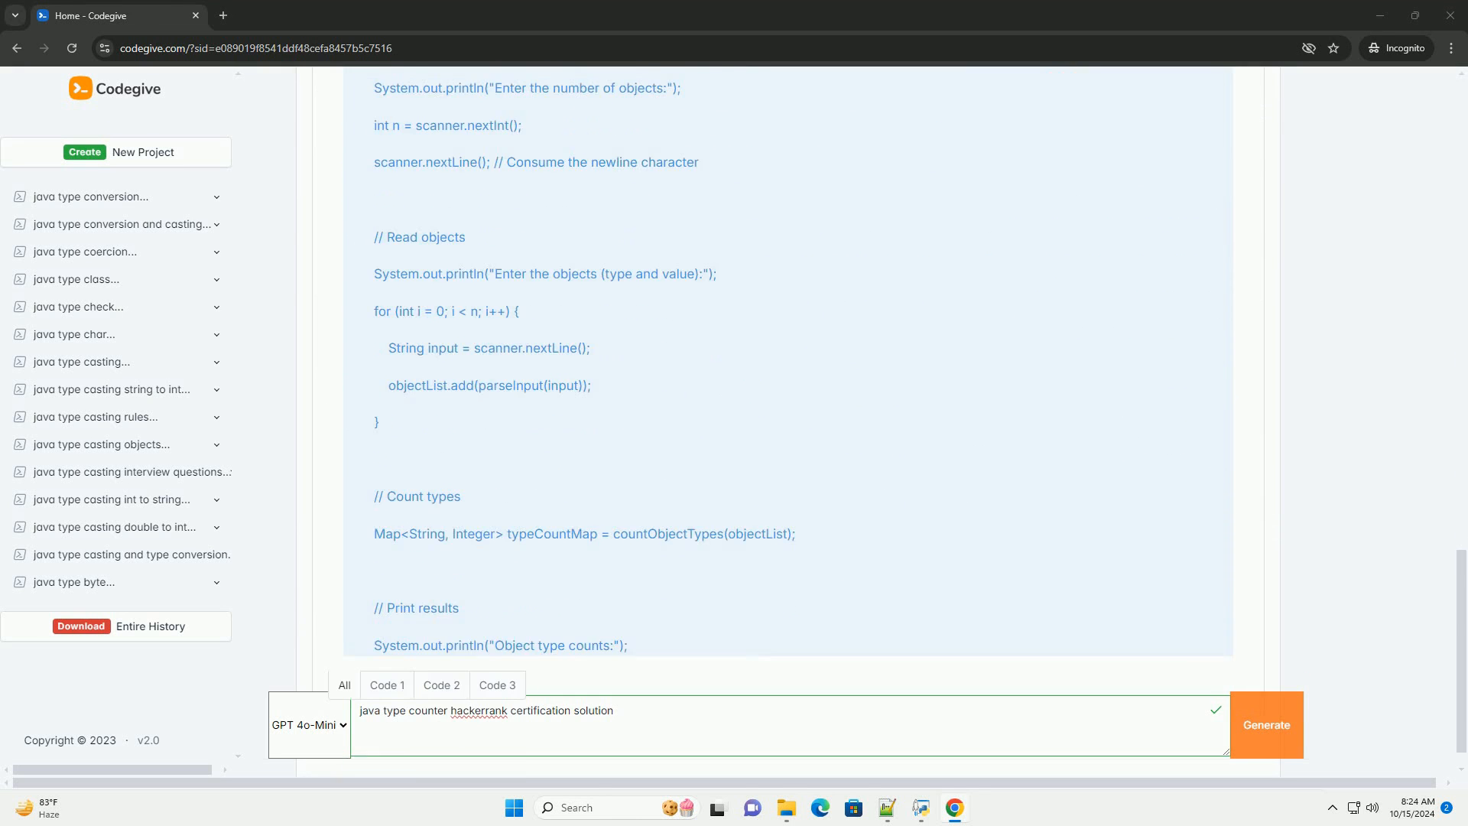
pyautogui.scroll(-3)
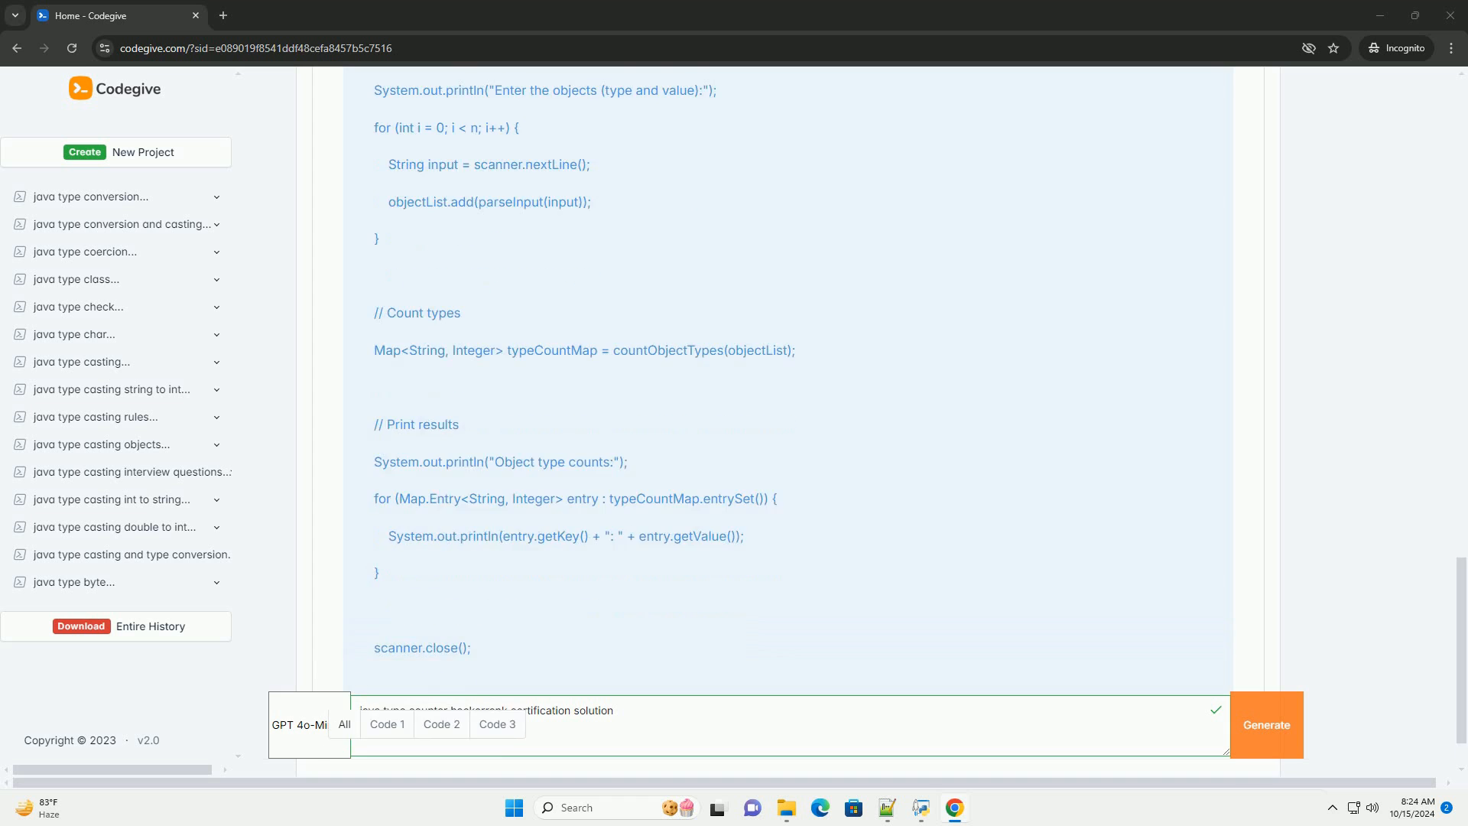
pyautogui.scroll(-3)
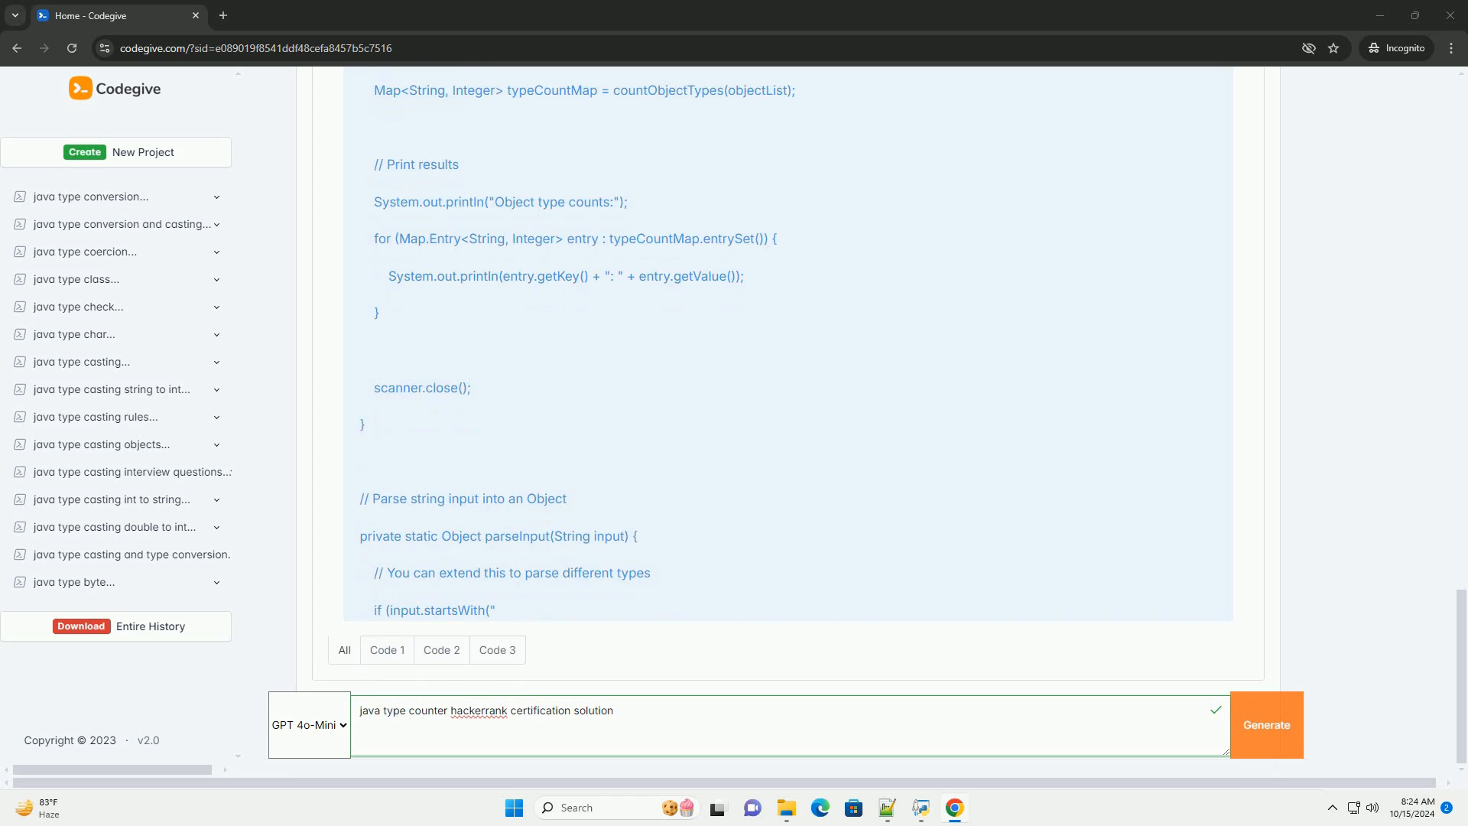
pyautogui.scroll(-3)
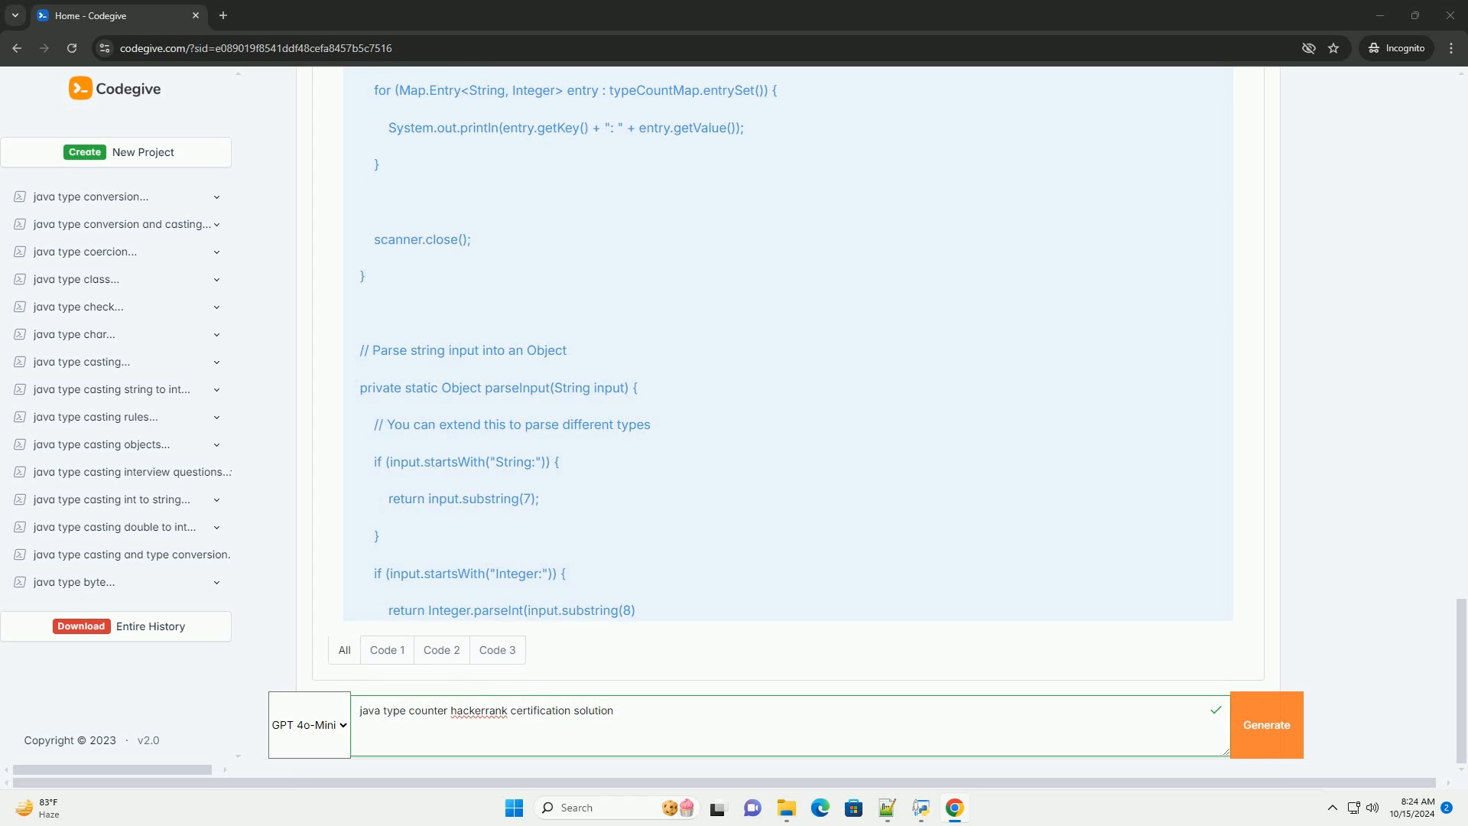
pyautogui.scroll(-3)
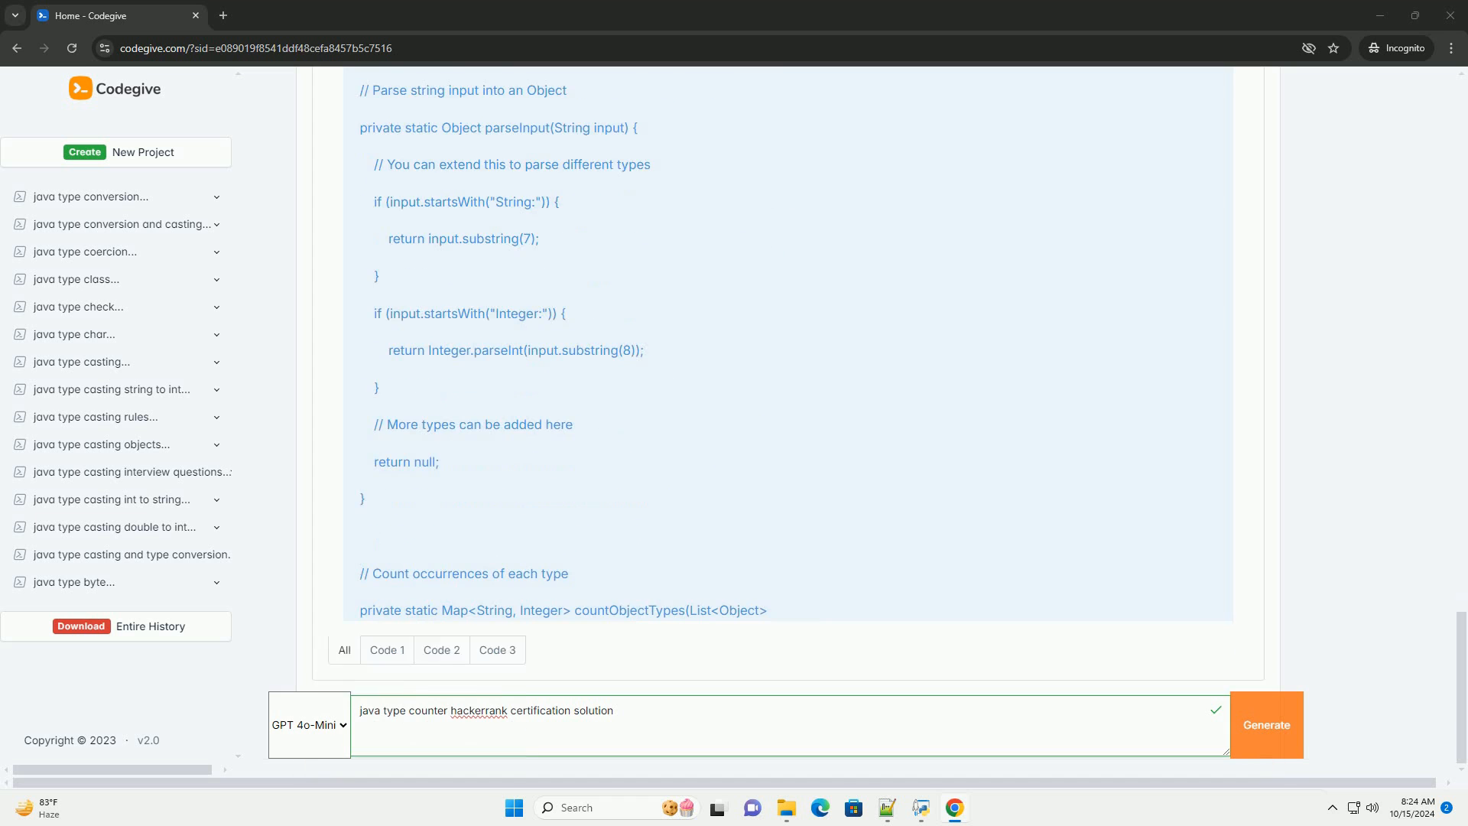
pyautogui.scroll(-3)
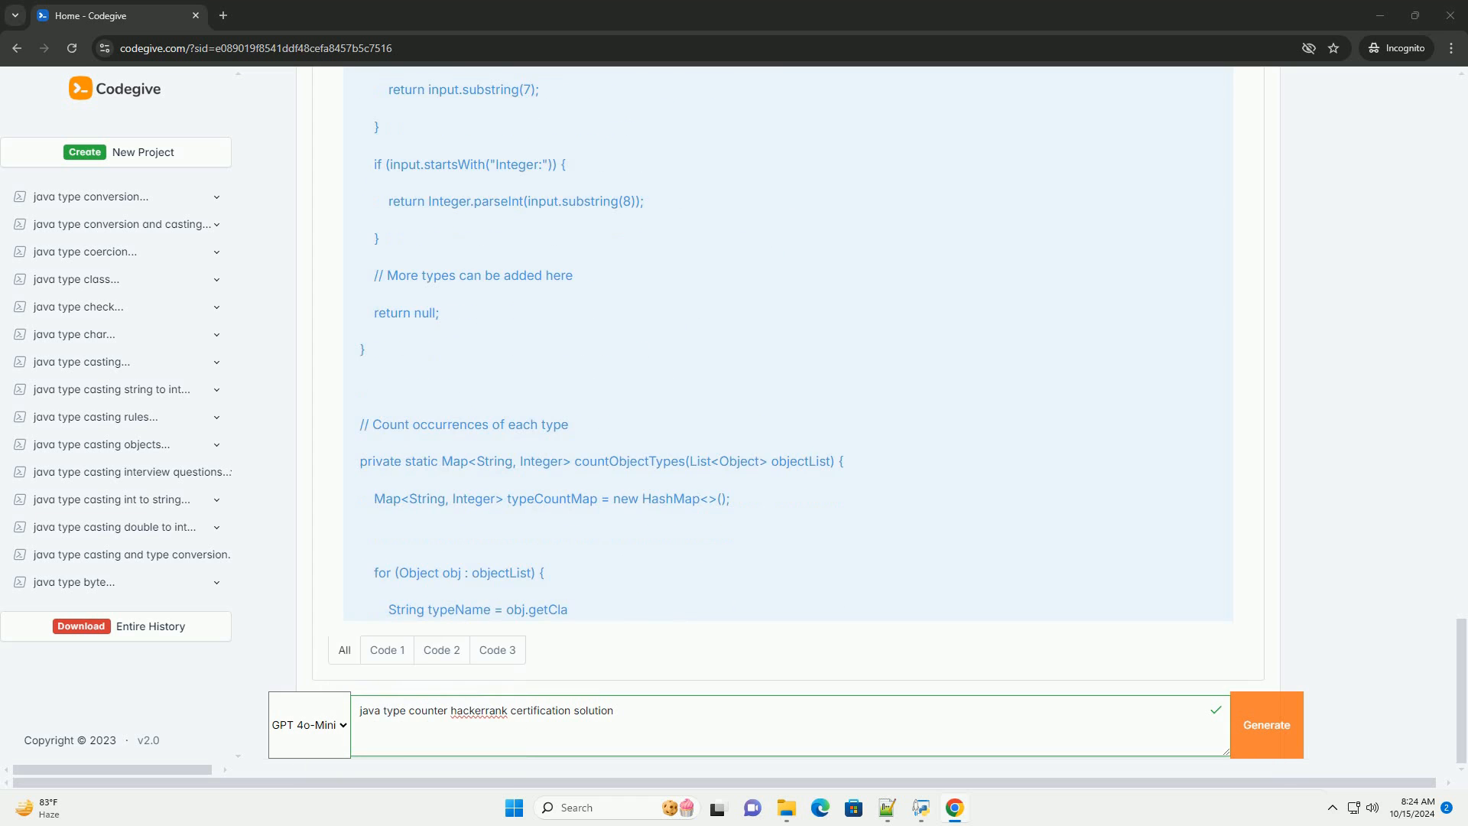
pyautogui.scroll(-3)
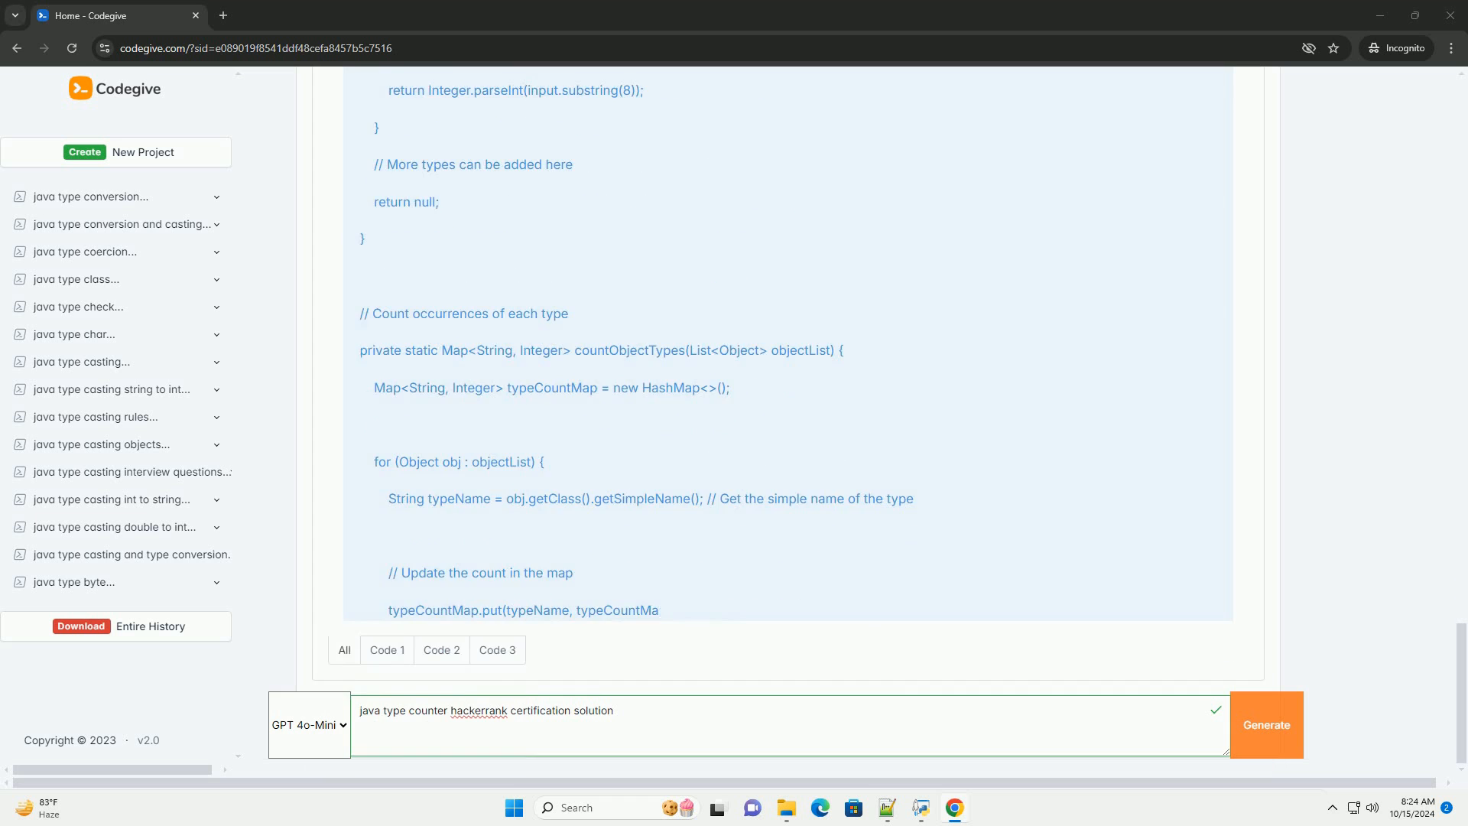
pyautogui.scroll(-3)
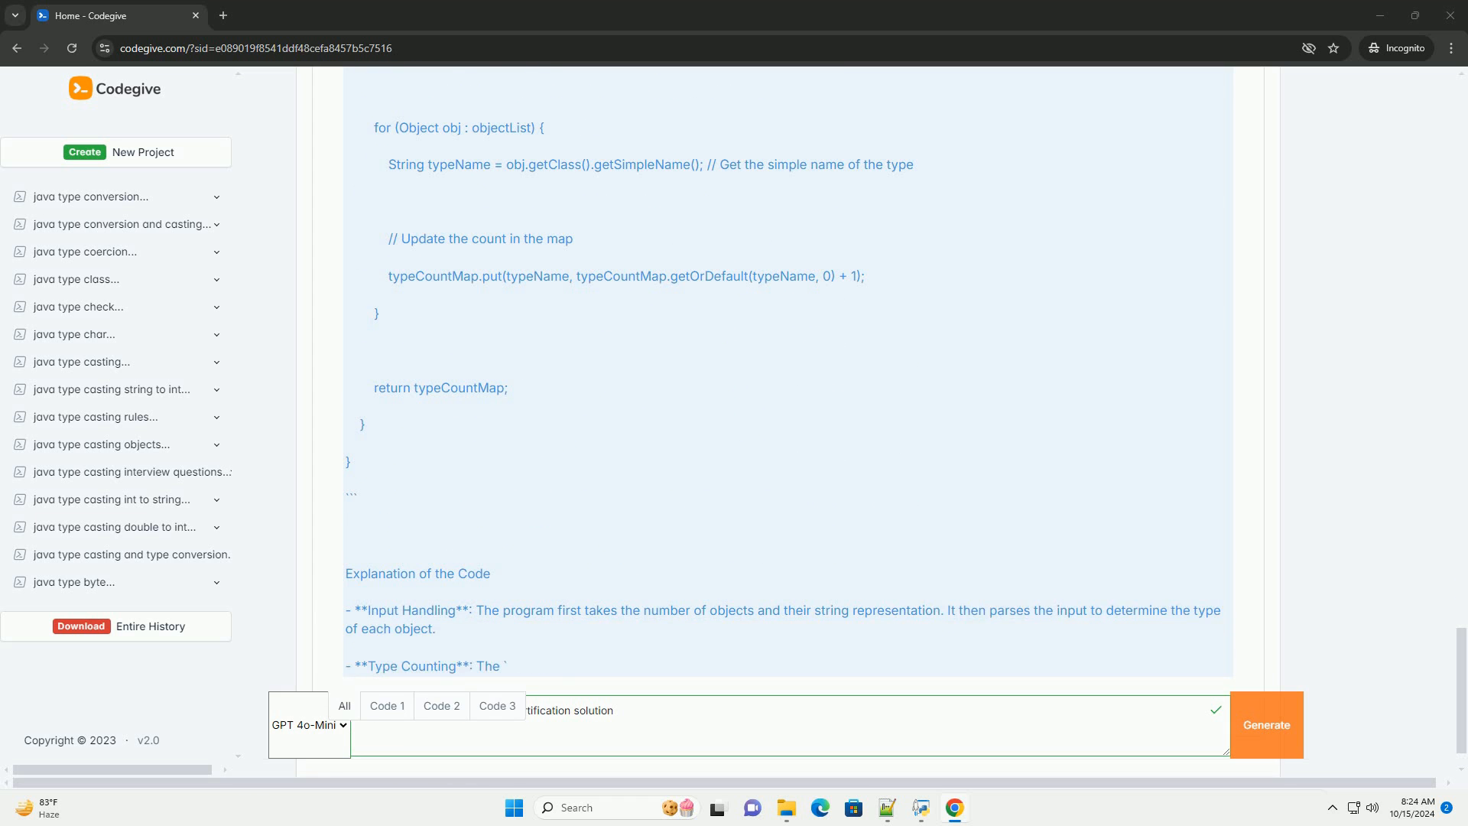
pyautogui.scroll(-3)
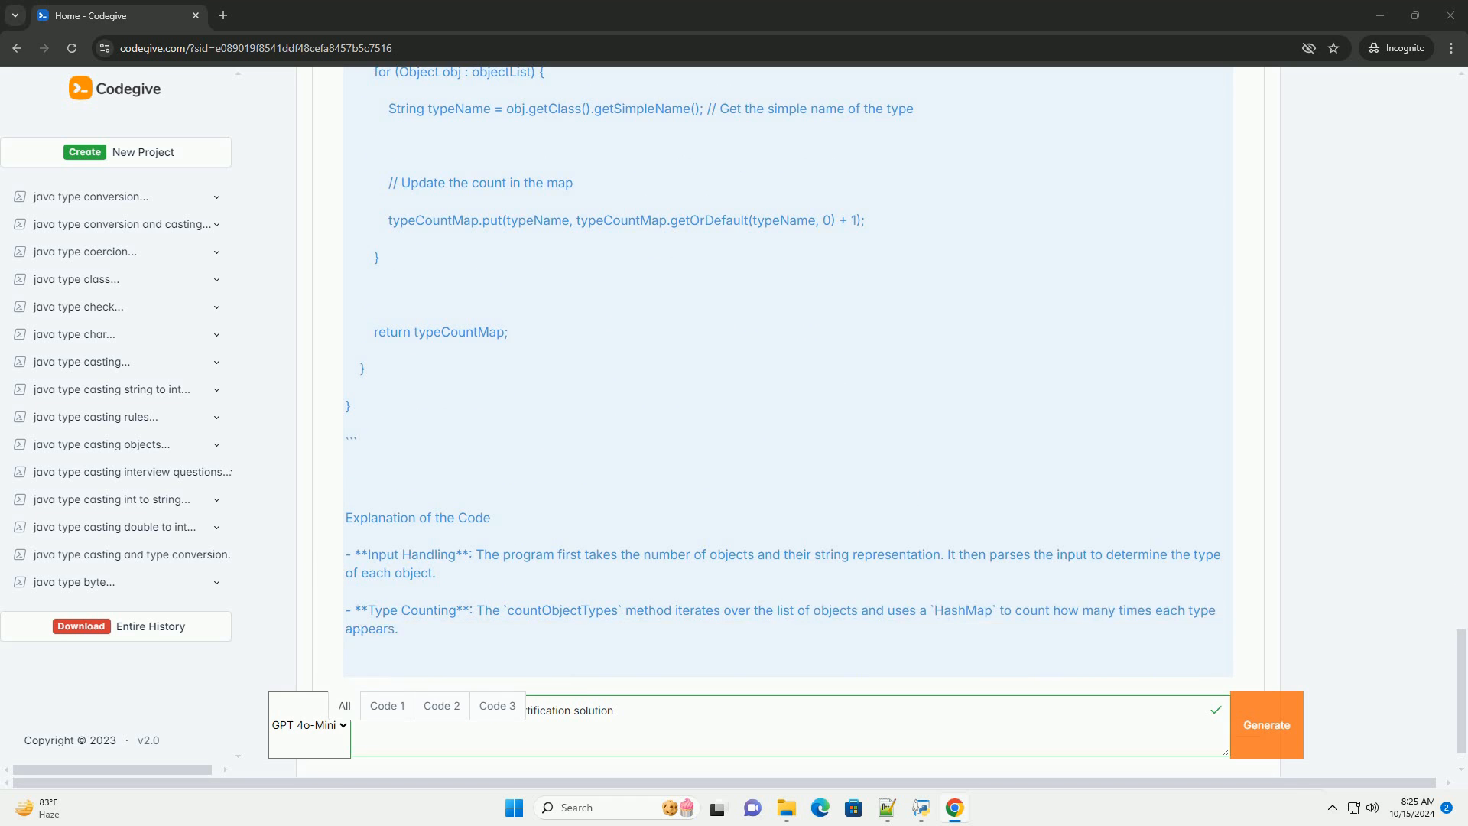
pyautogui.scroll(-3)
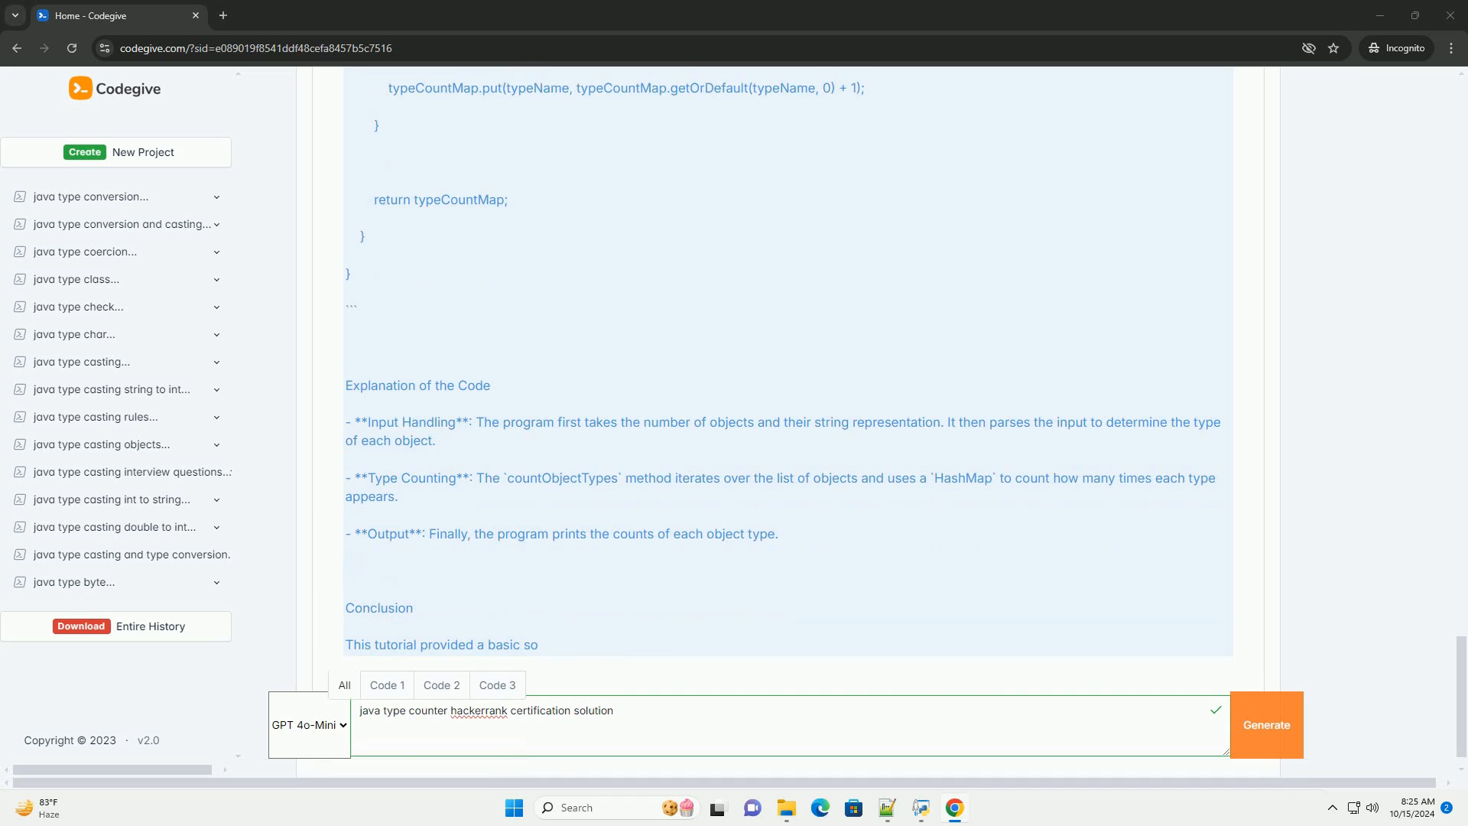
pyautogui.scroll(-3)
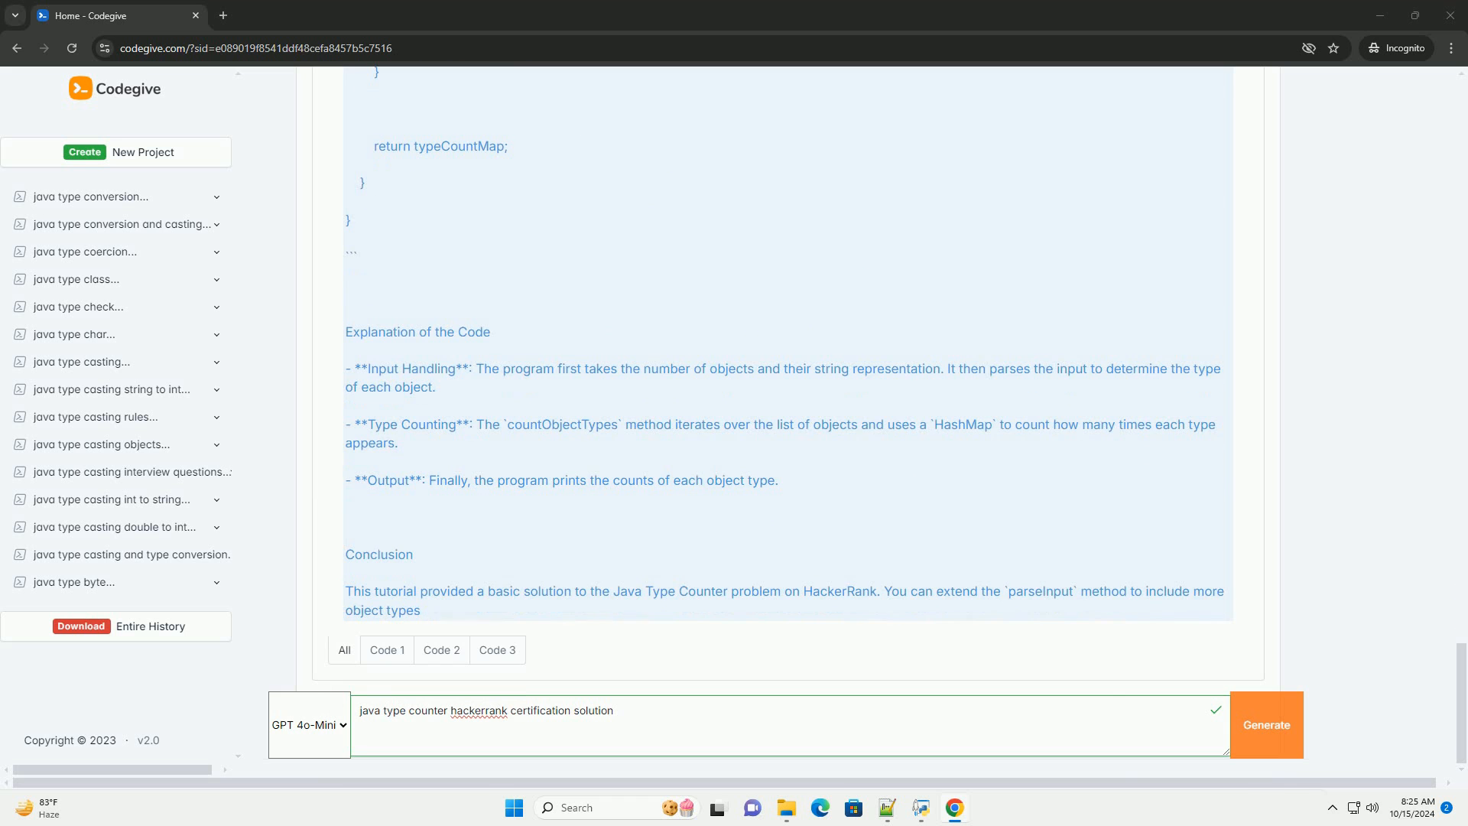